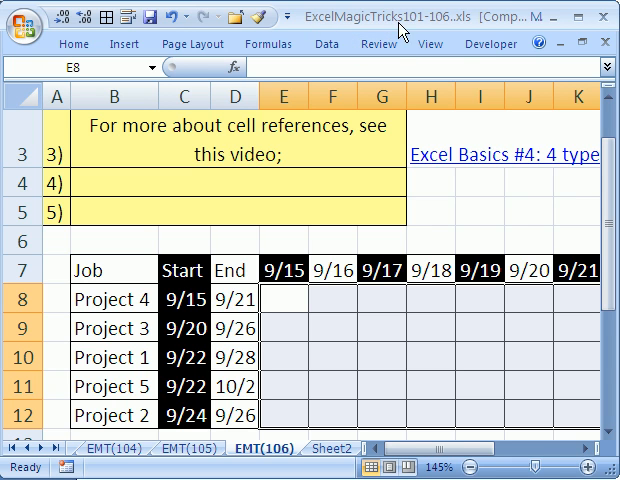
{"action": "mouse_move", "coordinate": [366, 417]}
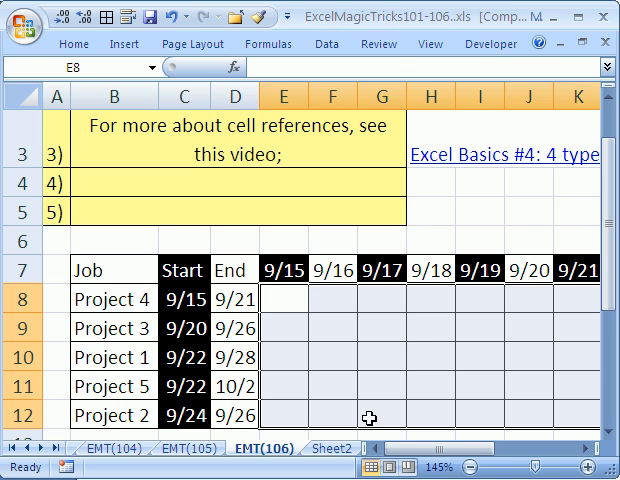
{"action": "mouse_move", "coordinate": [285, 298]}
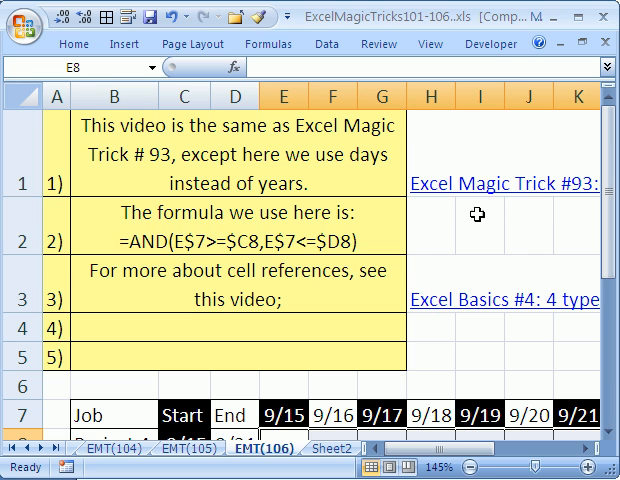
{"action": "mouse_move", "coordinate": [573, 195]}
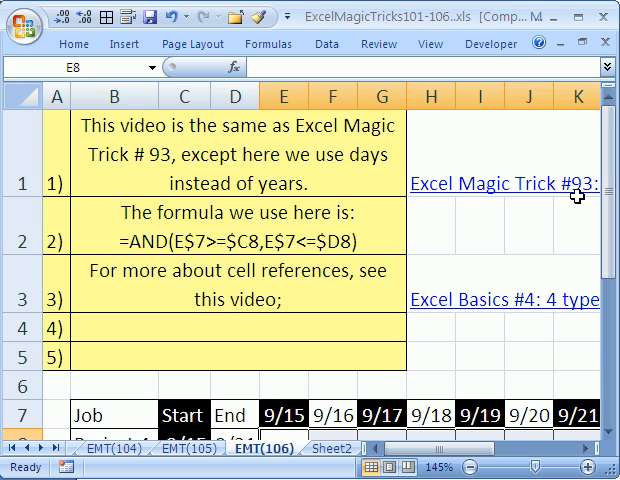
Step: Check the formula behind Project 4's End date, then select cell E8
{"action": "scroll", "scroll_direction": "down", "scroll_amount": 3}
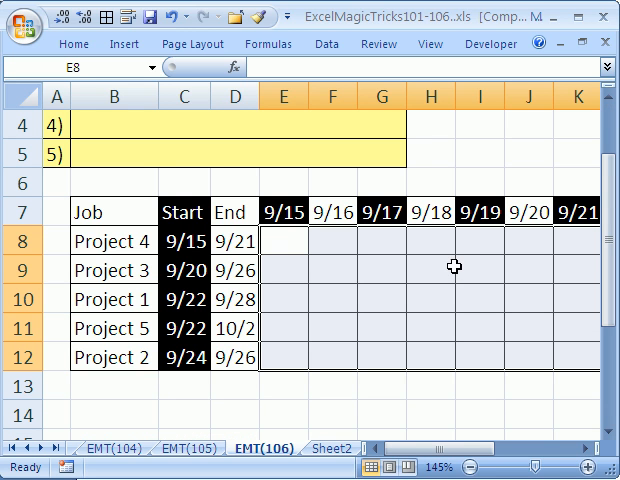
{"action": "mouse_move", "coordinate": [386, 249]}
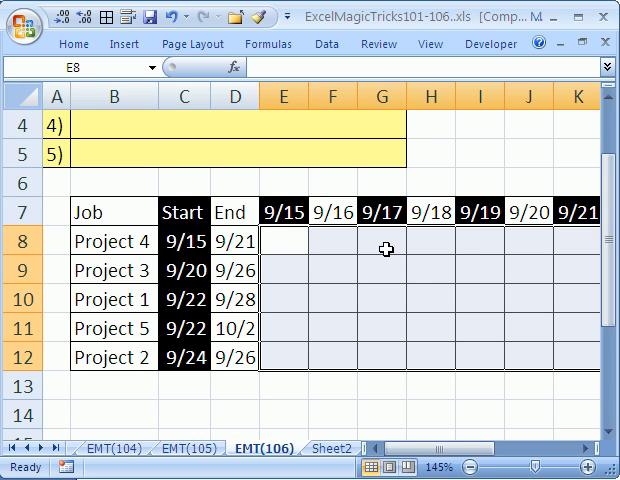
{"action": "left_click", "coordinate": [233, 240]}
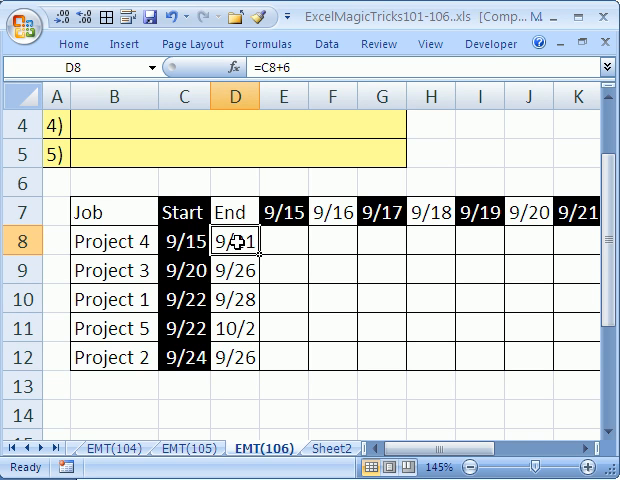
{"action": "left_click", "coordinate": [182, 240]}
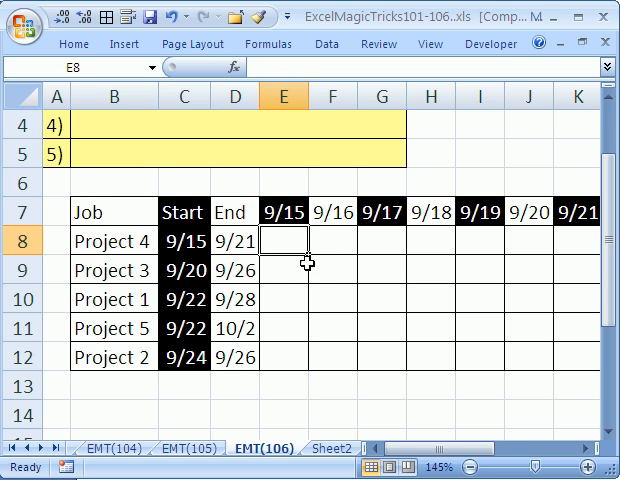
{"action": "mouse_move", "coordinate": [280, 238]}
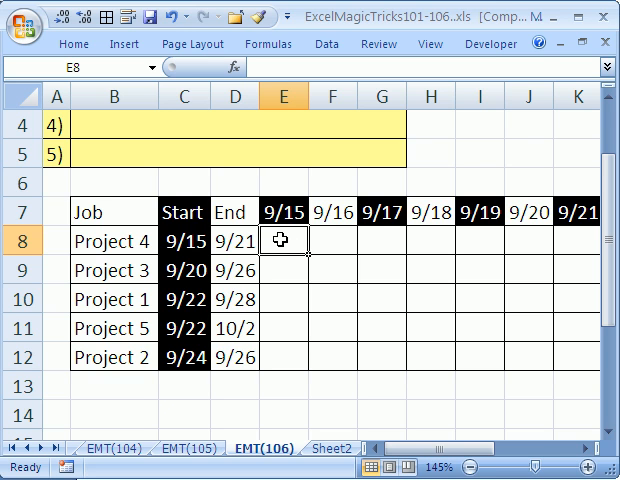
{"action": "mouse_move", "coordinate": [466, 289]}
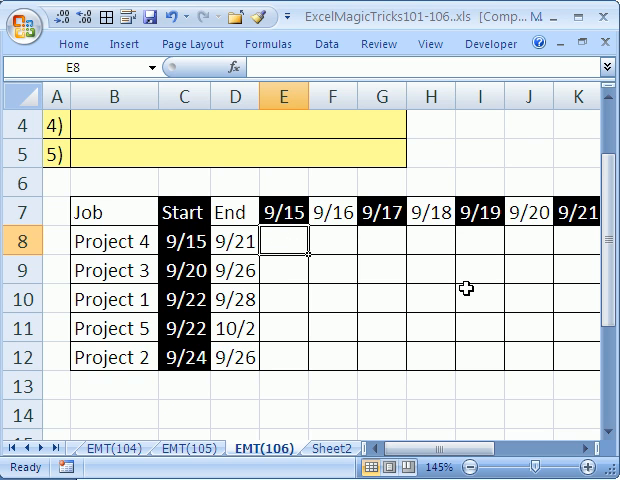
{"action": "mouse_move", "coordinate": [391, 292]}
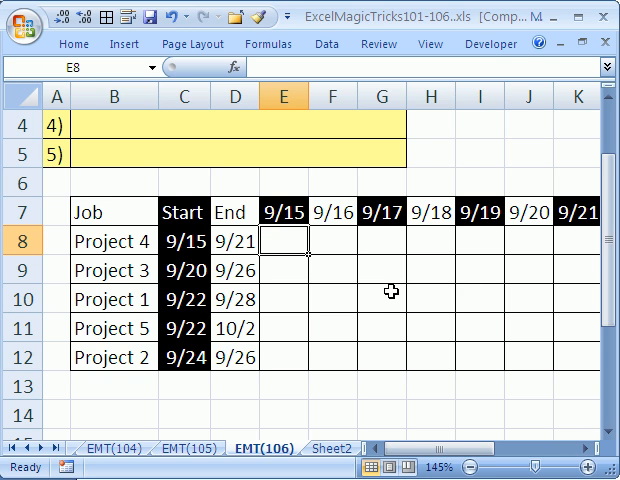
{"action": "mouse_move", "coordinate": [386, 288]}
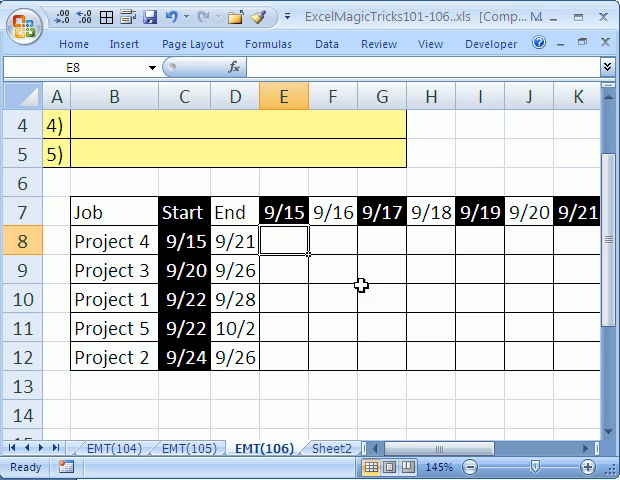
{"action": "mouse_move", "coordinate": [318, 241]}
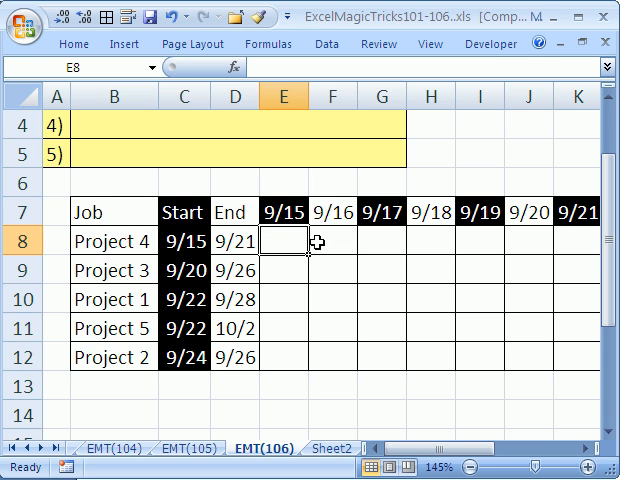
{"action": "mouse_move", "coordinate": [351, 285]}
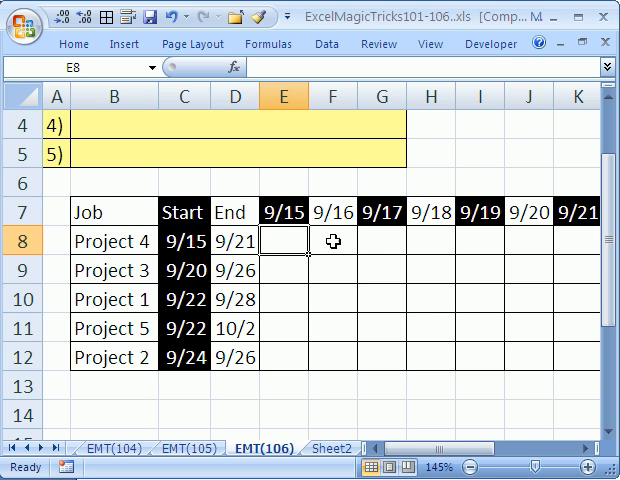
{"action": "mouse_move", "coordinate": [140, 241]}
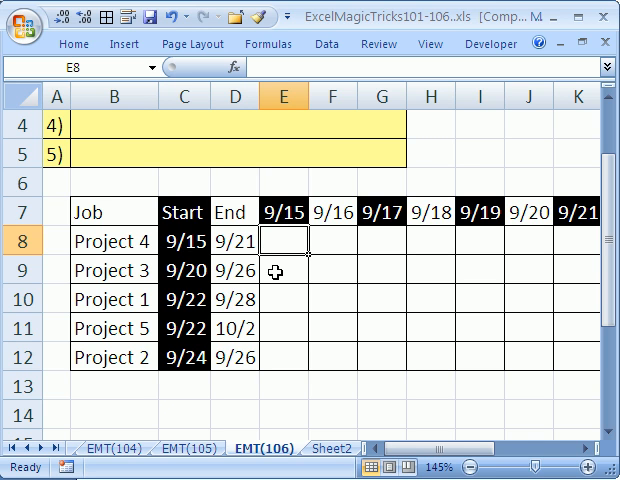
{"action": "mouse_move", "coordinate": [281, 240]}
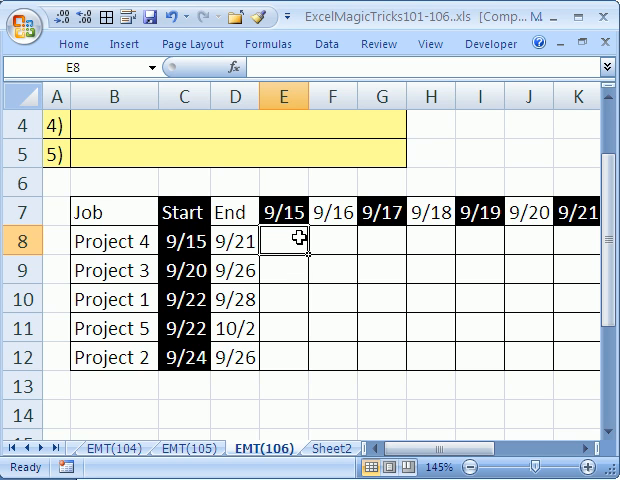
Step: Build =AND(E$7>=$C8,E$7<=...) in E8, locking the header row reference
{"action": "type", "text": "=a"}
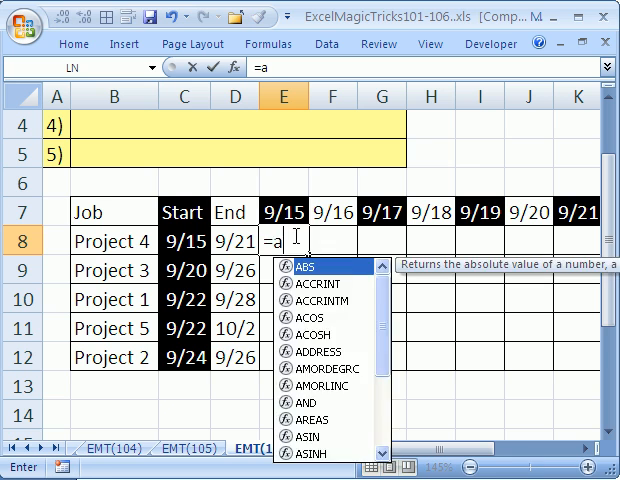
{"action": "type", "text": "nd("}
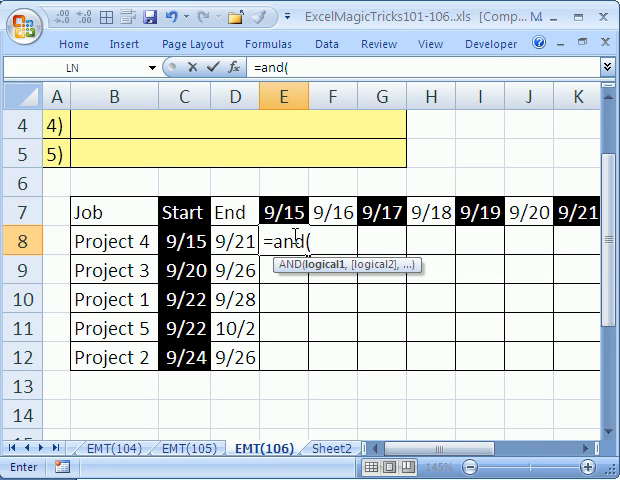
{"action": "mouse_move", "coordinate": [289, 417]}
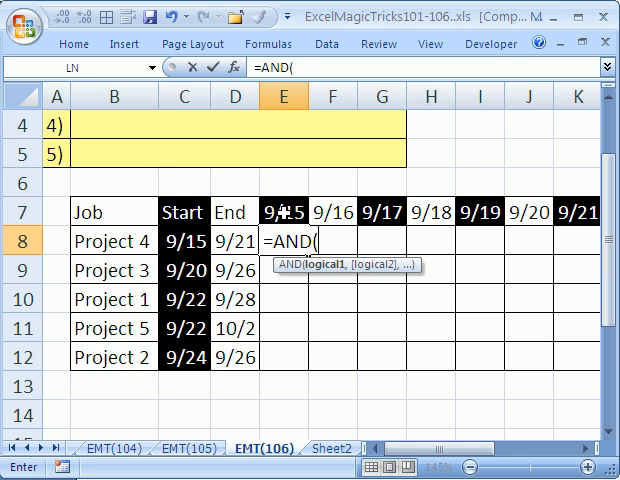
{"action": "left_click", "coordinate": [283, 210]}
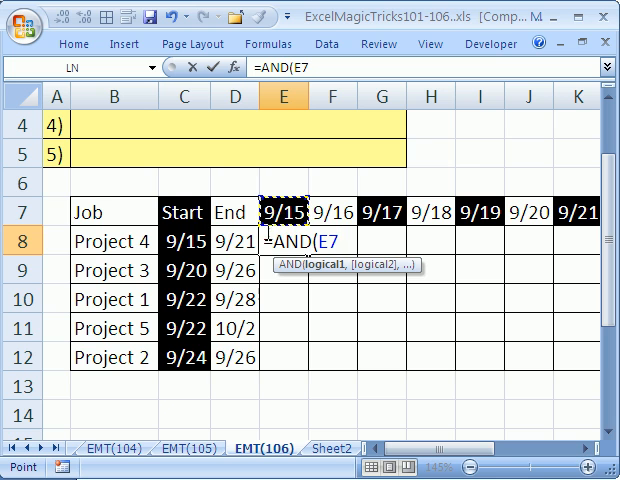
{"action": "mouse_move", "coordinate": [533, 239]}
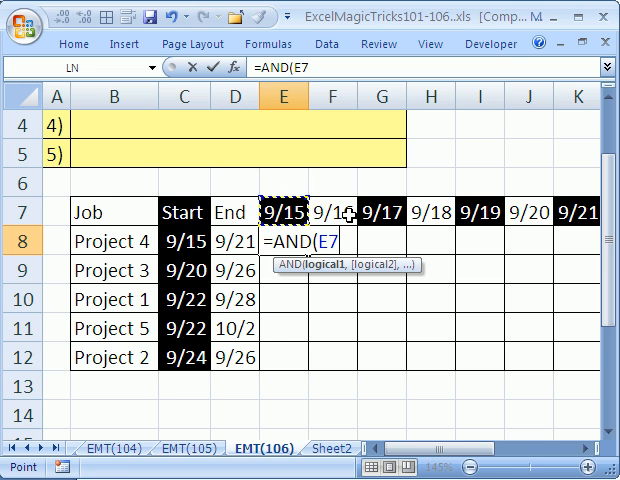
{"action": "mouse_move", "coordinate": [265, 378]}
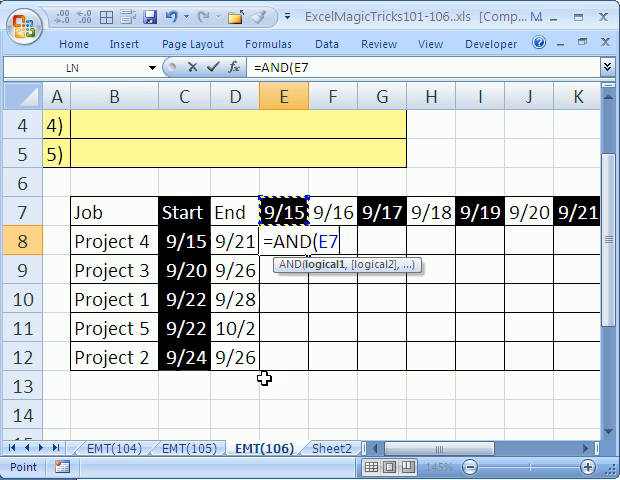
{"action": "key", "text": "F4"}
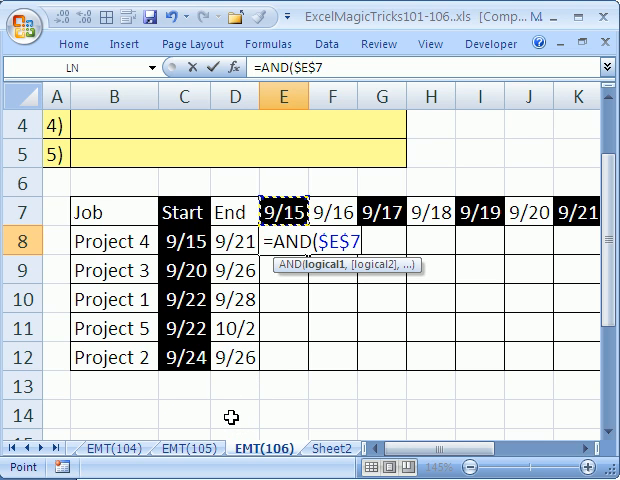
{"action": "key", "text": "f4"}
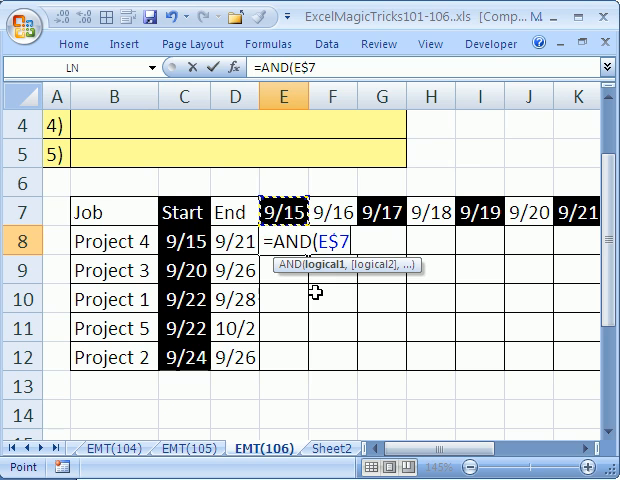
{"action": "type", "text": ">=C8"}
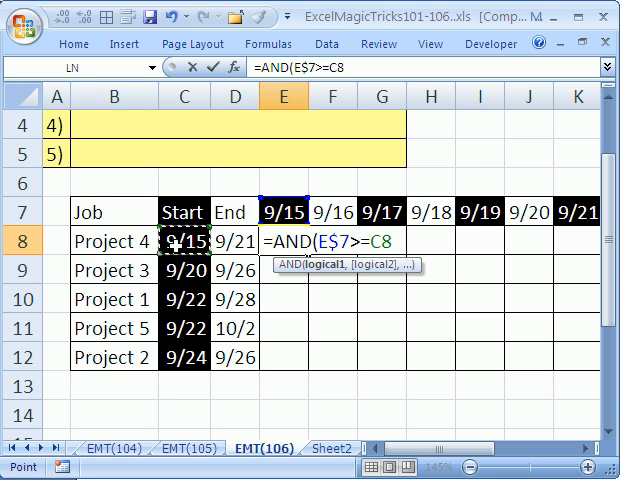
{"action": "mouse_move", "coordinate": [180, 257]}
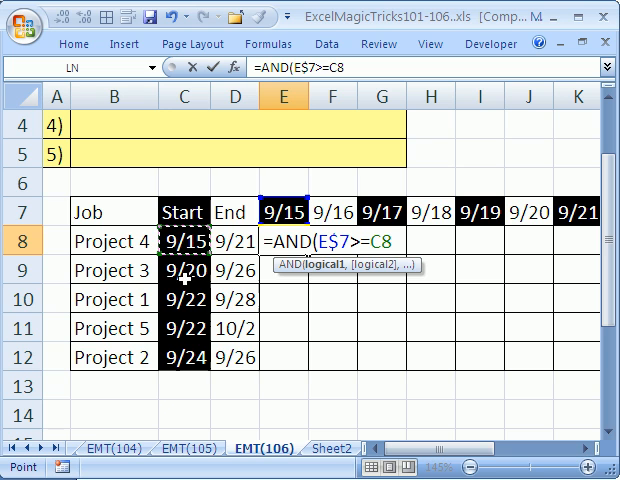
{"action": "mouse_move", "coordinate": [190, 270]}
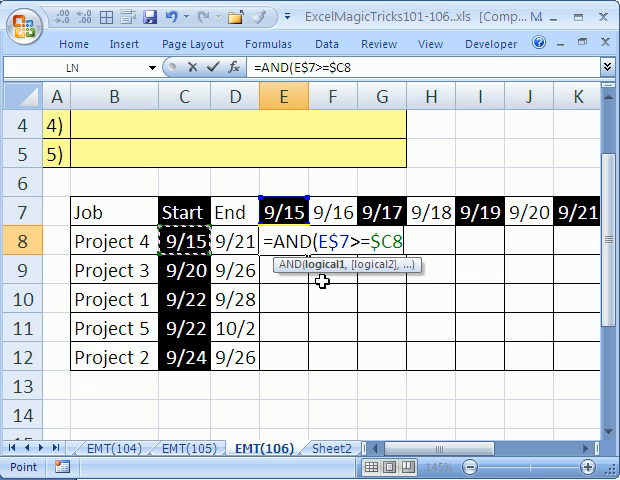
{"action": "type", "text": ",E$7"}
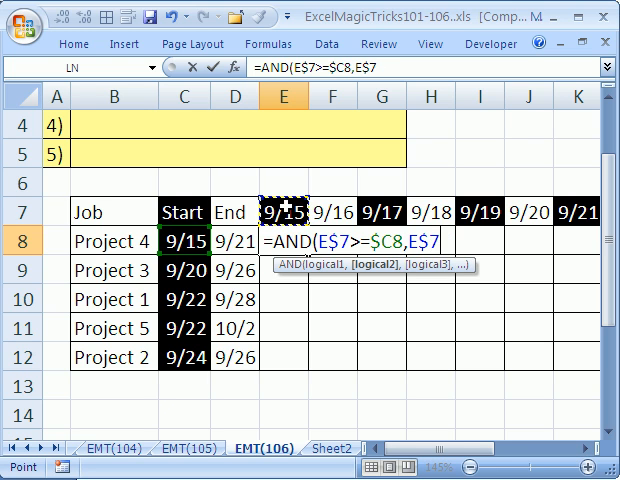
{"action": "type", "text": "<=$D8)"}
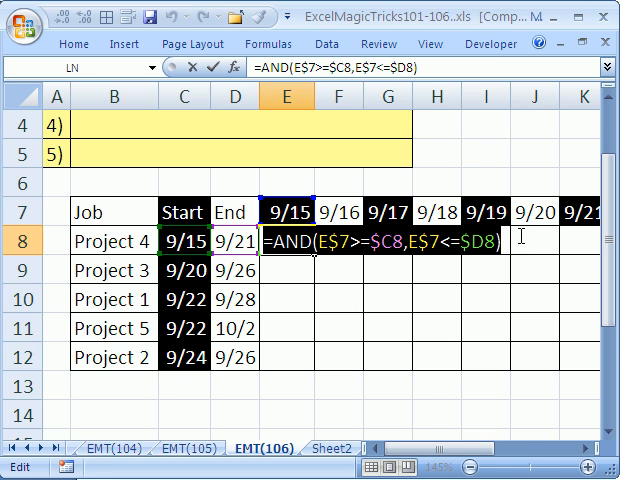
{"action": "mouse_move", "coordinate": [518, 229]}
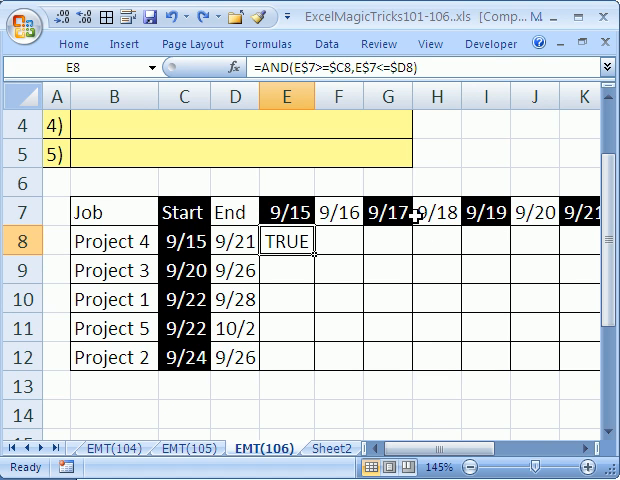
Step: Delete the test formula in E8 and select the grid E8:S12
{"action": "key", "text": "Delete"}
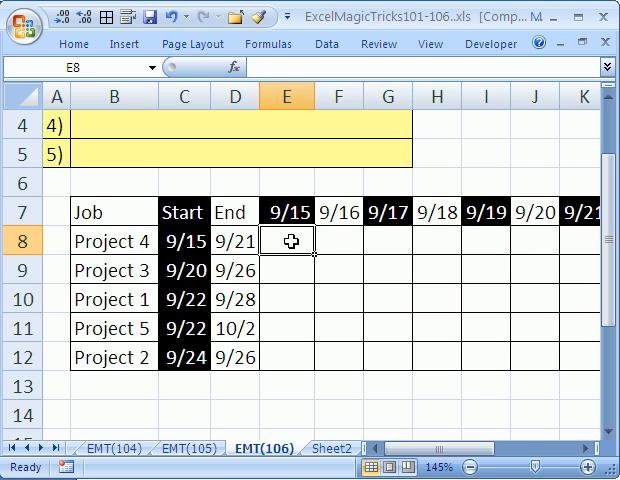
{"action": "left_click_drag", "start_coordinate": [288, 240], "coordinate": [490, 303]}
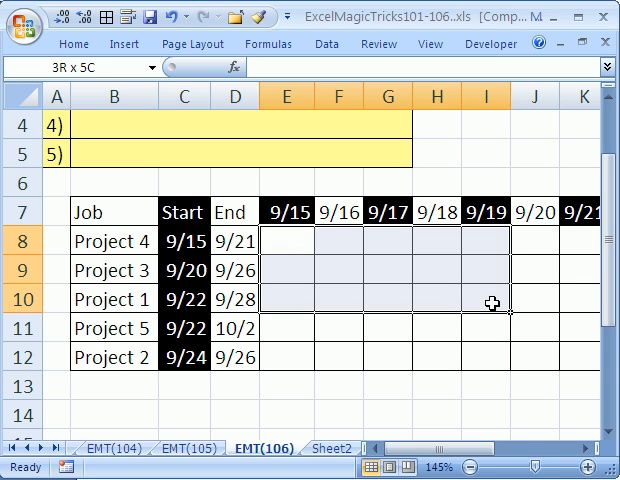
{"action": "scroll", "scroll_direction": "right", "scroll_amount": 3}
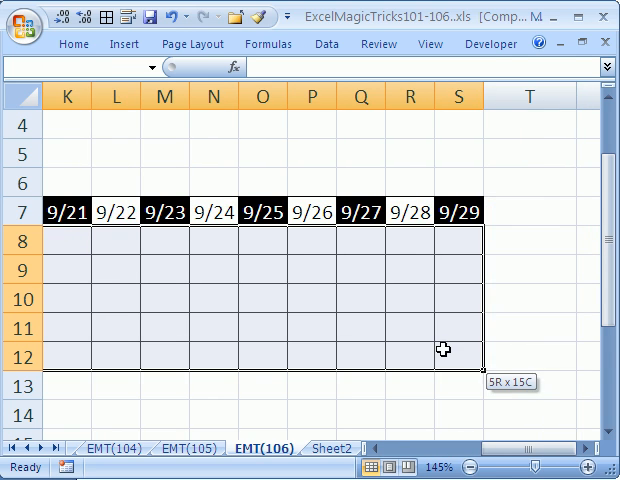
{"action": "scroll", "scroll_direction": "left", "scroll_amount": 3}
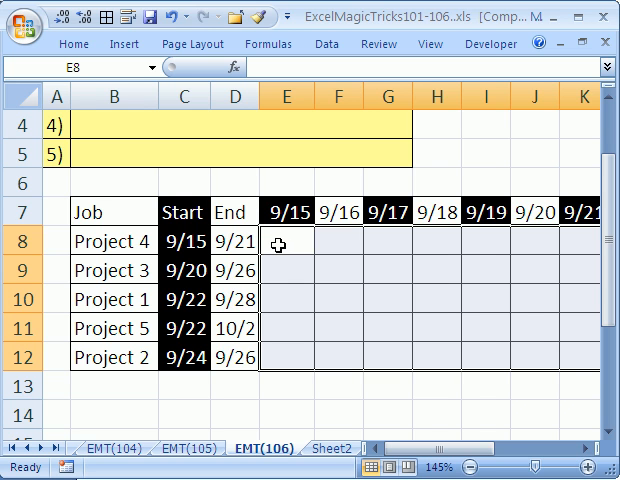
Step: Open Conditional Formatting's Manage Rules dialog for the selected E8:S12 grid
{"action": "left_click", "coordinate": [73, 43]}
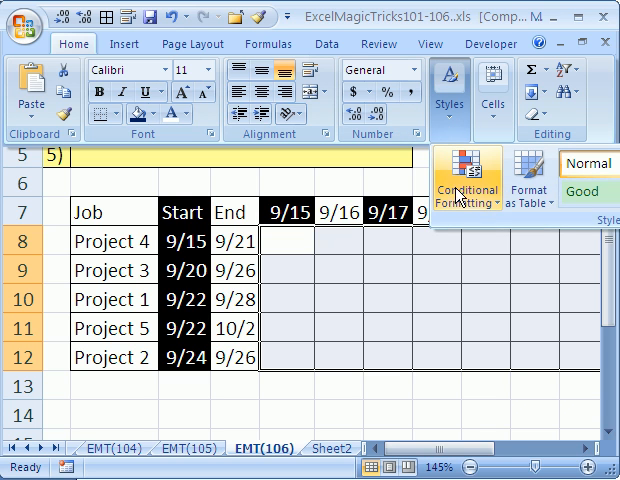
{"action": "left_click", "coordinate": [467, 192]}
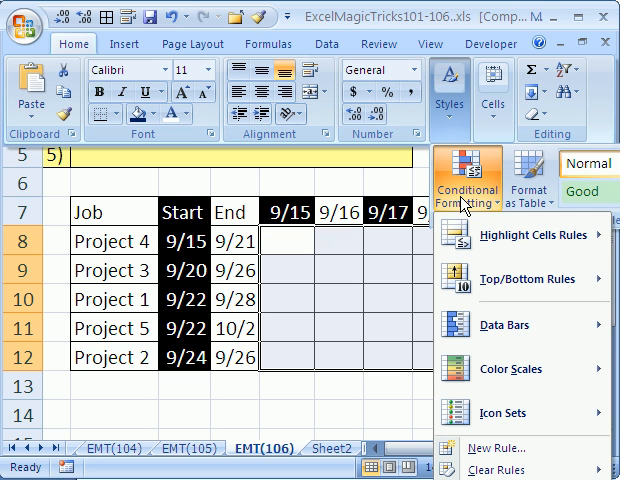
{"action": "mouse_move", "coordinate": [497, 448]}
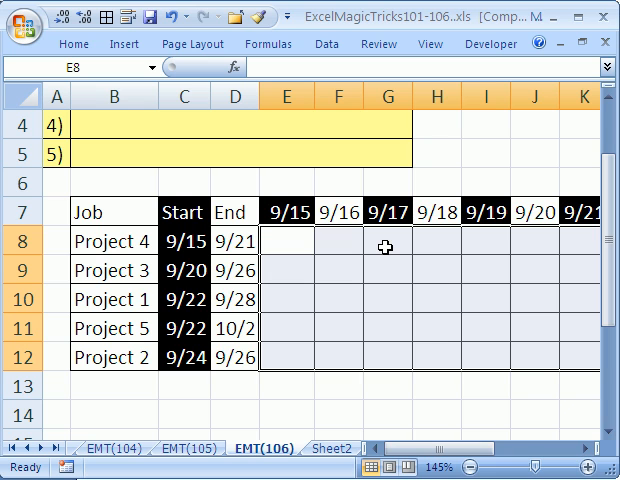
{"action": "mouse_move", "coordinate": [392, 240]}
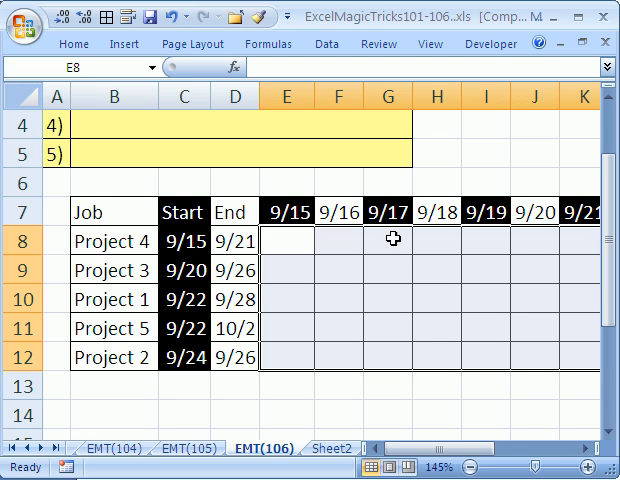
{"action": "mouse_move", "coordinate": [404, 239]}
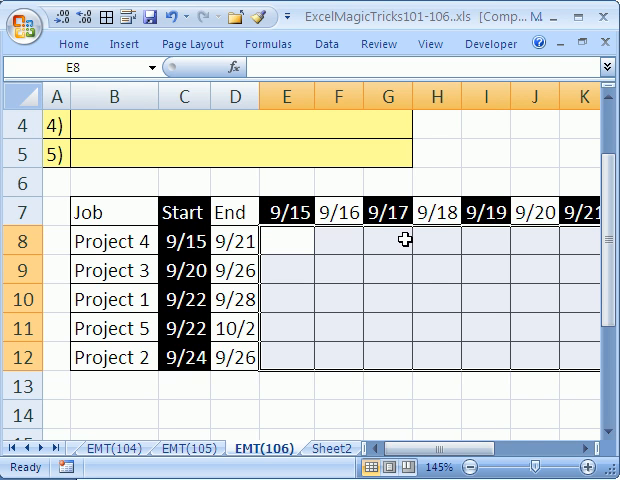
{"action": "key", "text": "Alt"}
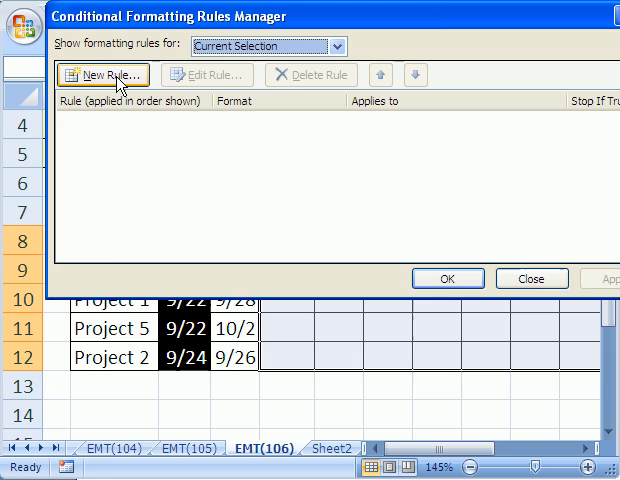
Step: Add a new rule using formula =AND(E$7>=$C8,E$7<=$D8) with a red fill
{"action": "left_click", "coordinate": [103, 75]}
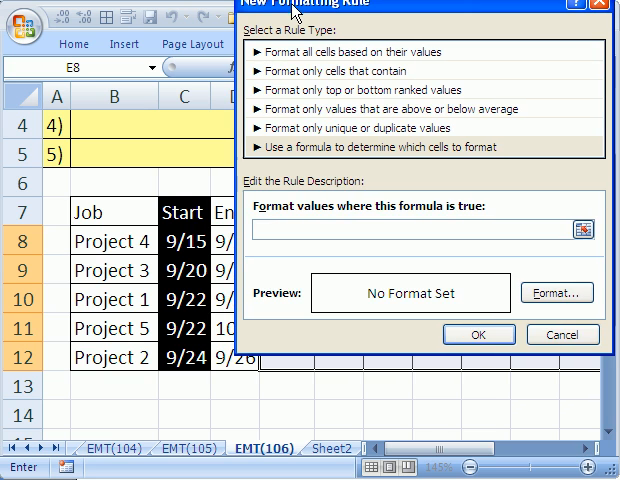
{"action": "mouse_move", "coordinate": [286, 248]}
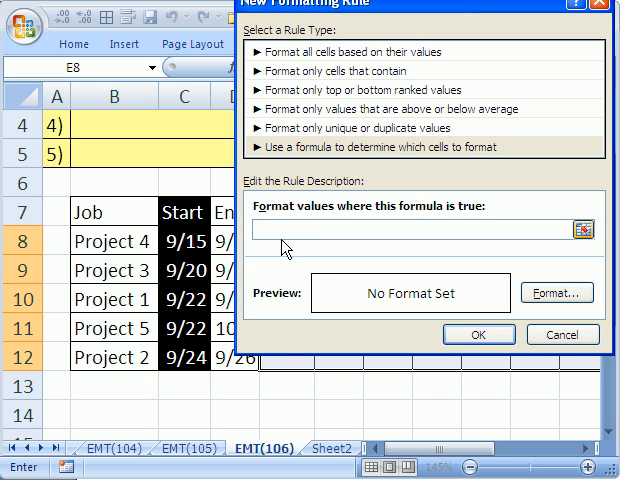
{"action": "left_click", "coordinate": [260, 230]}
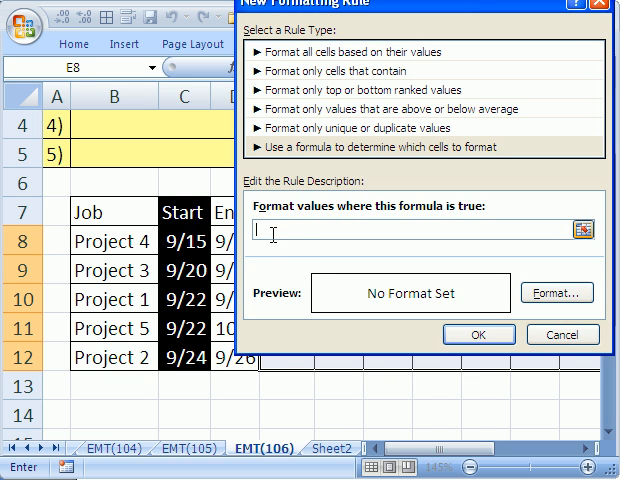
{"action": "type", "text": "=AND(E$7>=$C8,E$7<=$D8)"}
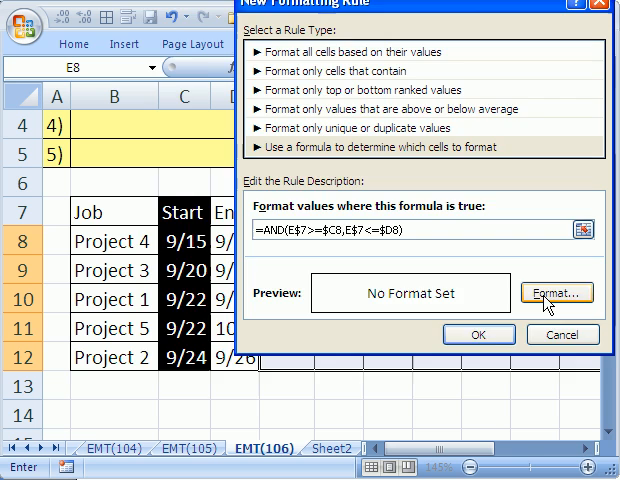
{"action": "left_click", "coordinate": [557, 292]}
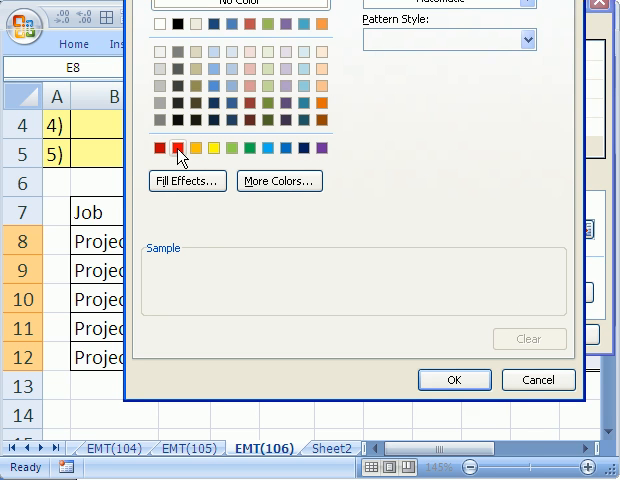
{"action": "left_click", "coordinate": [178, 147]}
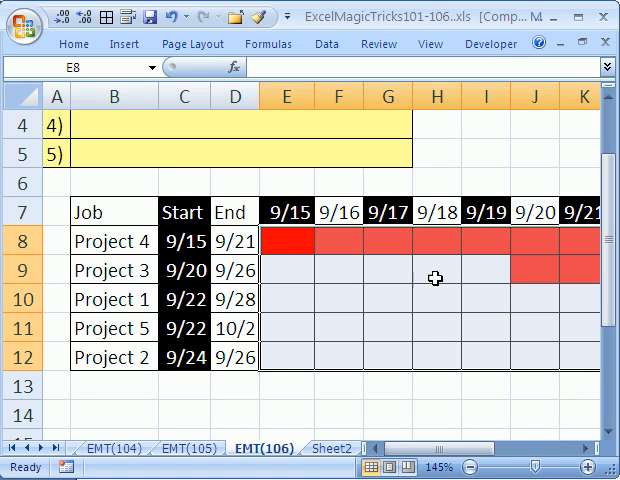
{"action": "mouse_move", "coordinate": [378, 389]}
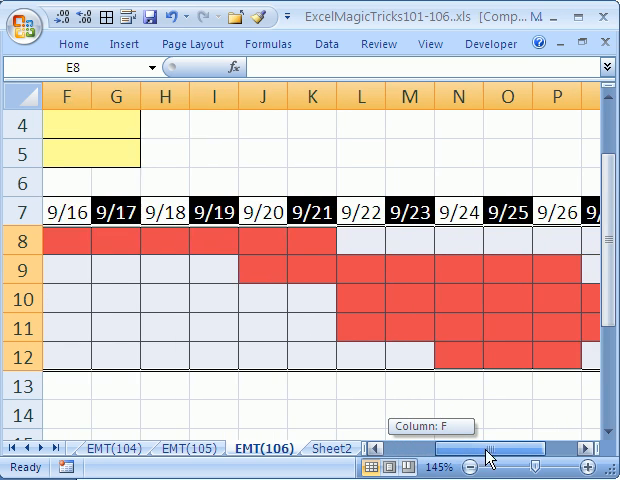
{"action": "scroll", "scroll_direction": "right", "scroll_amount": 3}
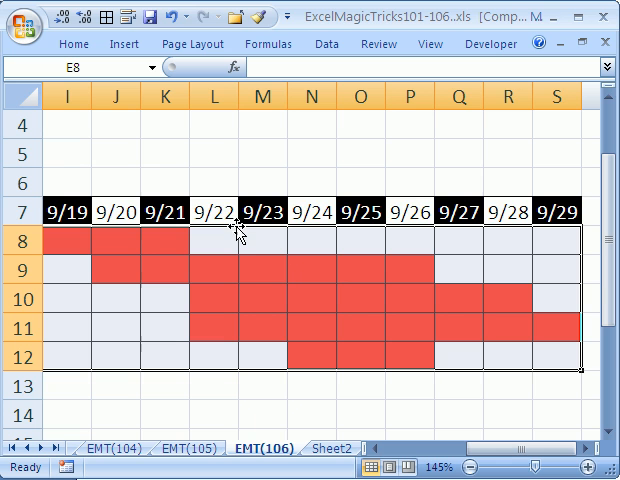
{"action": "mouse_move", "coordinate": [495, 330]}
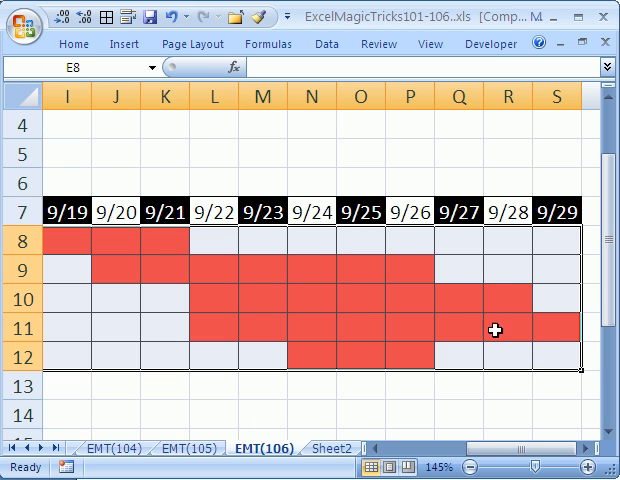
{"action": "scroll", "scroll_direction": "left", "scroll_amount": 3}
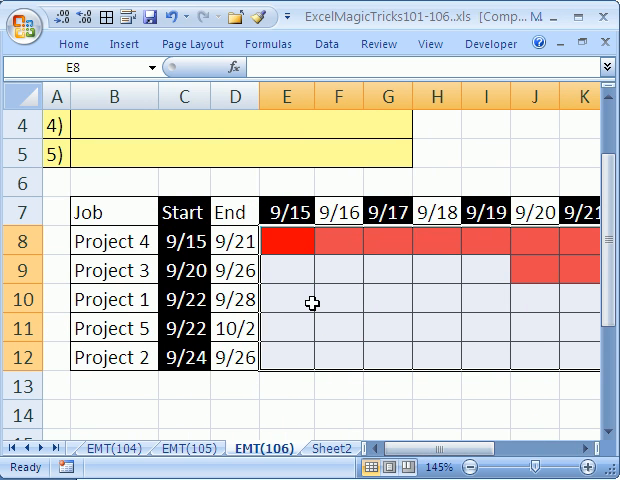